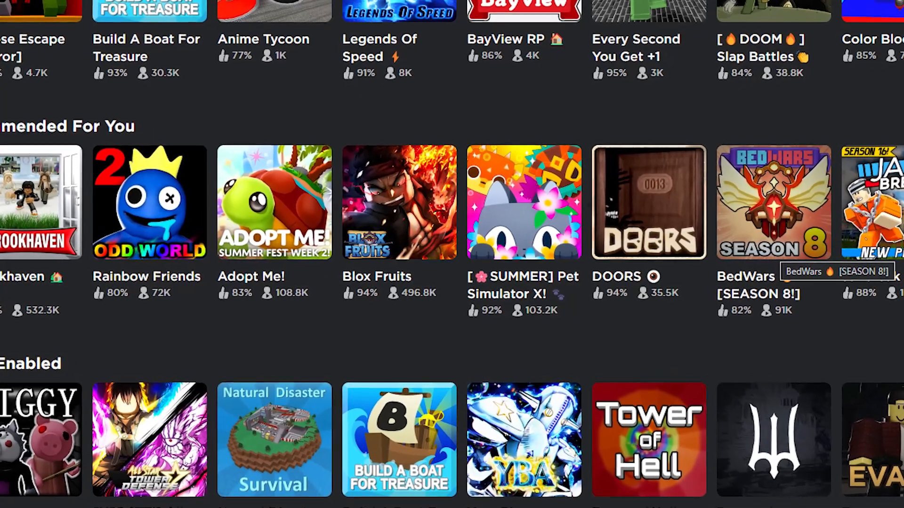
Step: Scroll through the Roblox game listings before moving to the Studio place
scroll("down", 3)
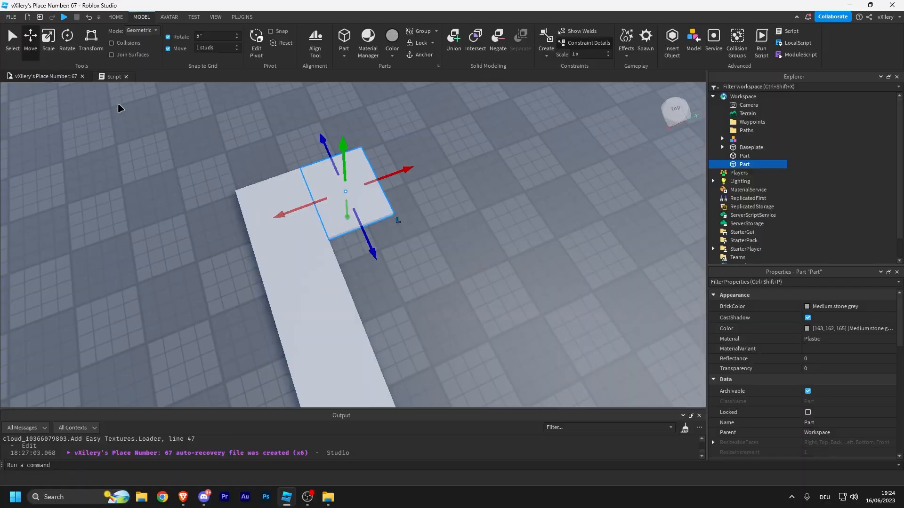
Step: Make a waypoint marker Sea green, set NameDisplayDistance to 0, and test-run the map
left_click(48, 39)
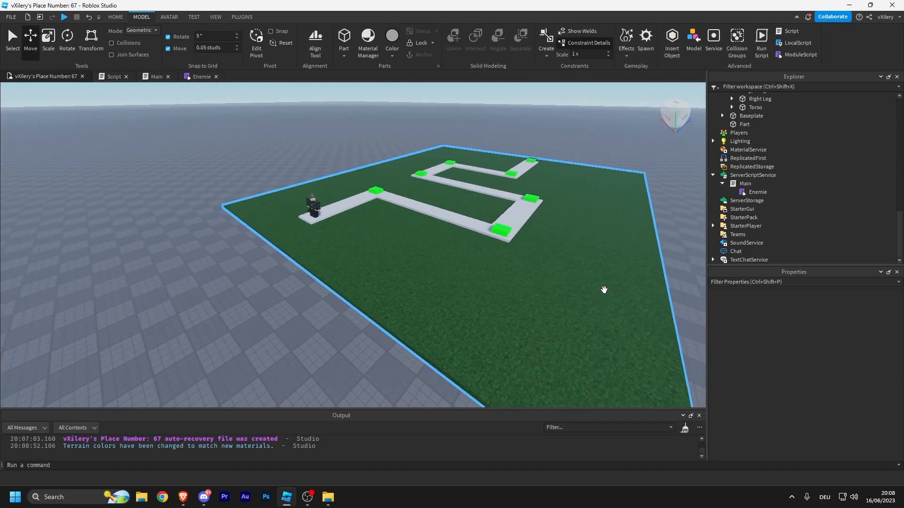
left_click(745, 124)
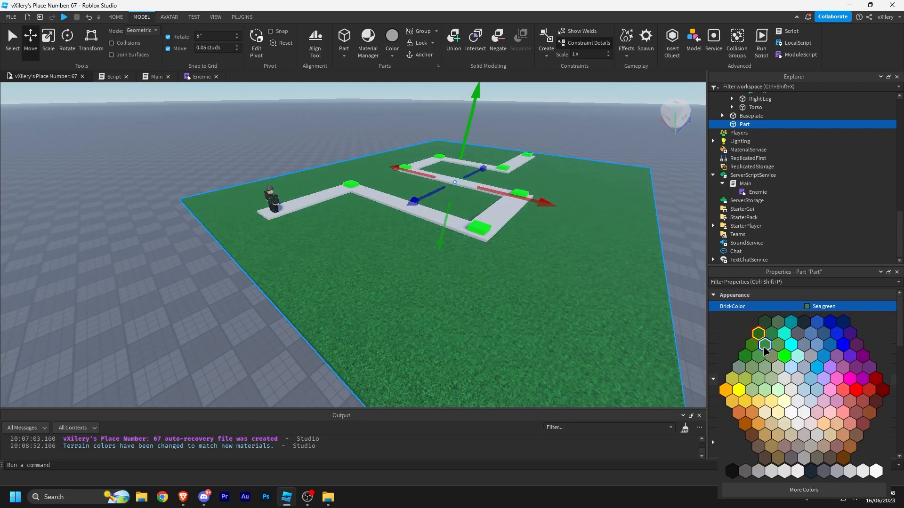
left_click(347, 497)
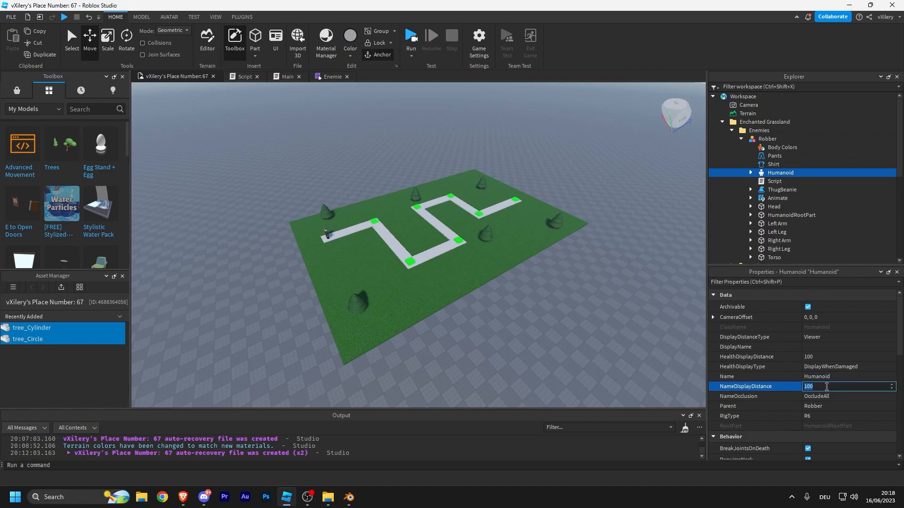
type("0")
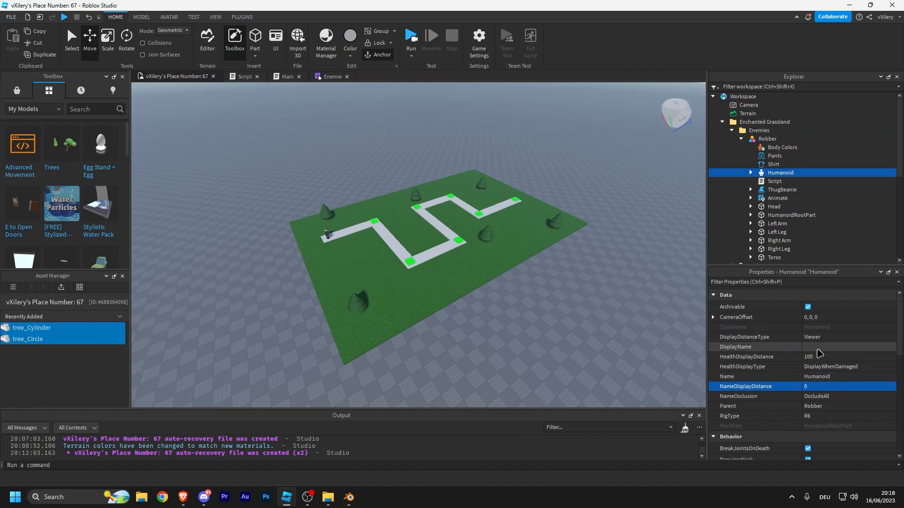
left_click(411, 40)
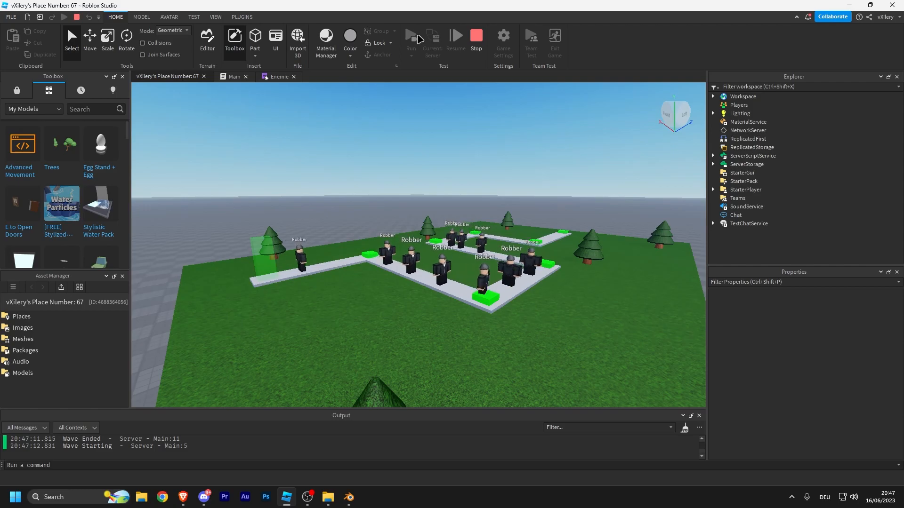